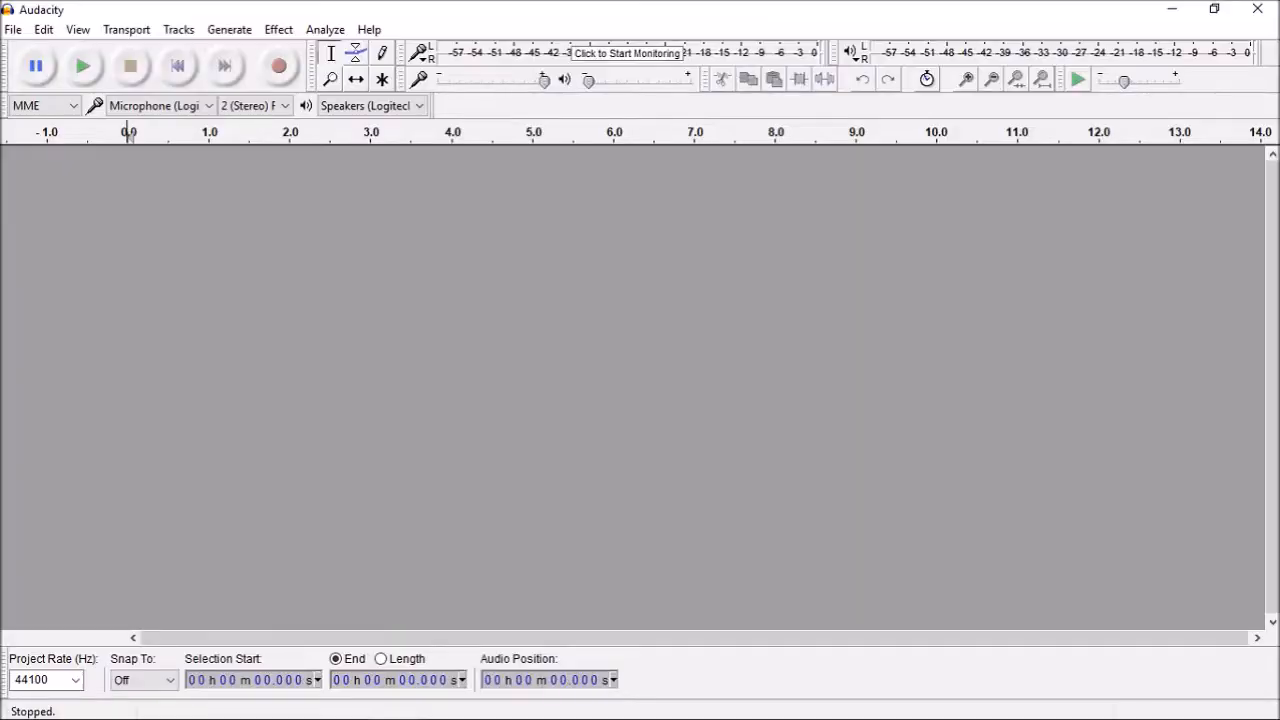
# Import the VideoRobotTestimonialAG-v1 audio file from the Temp folder as a new track.
pyautogui.click(13, 28)
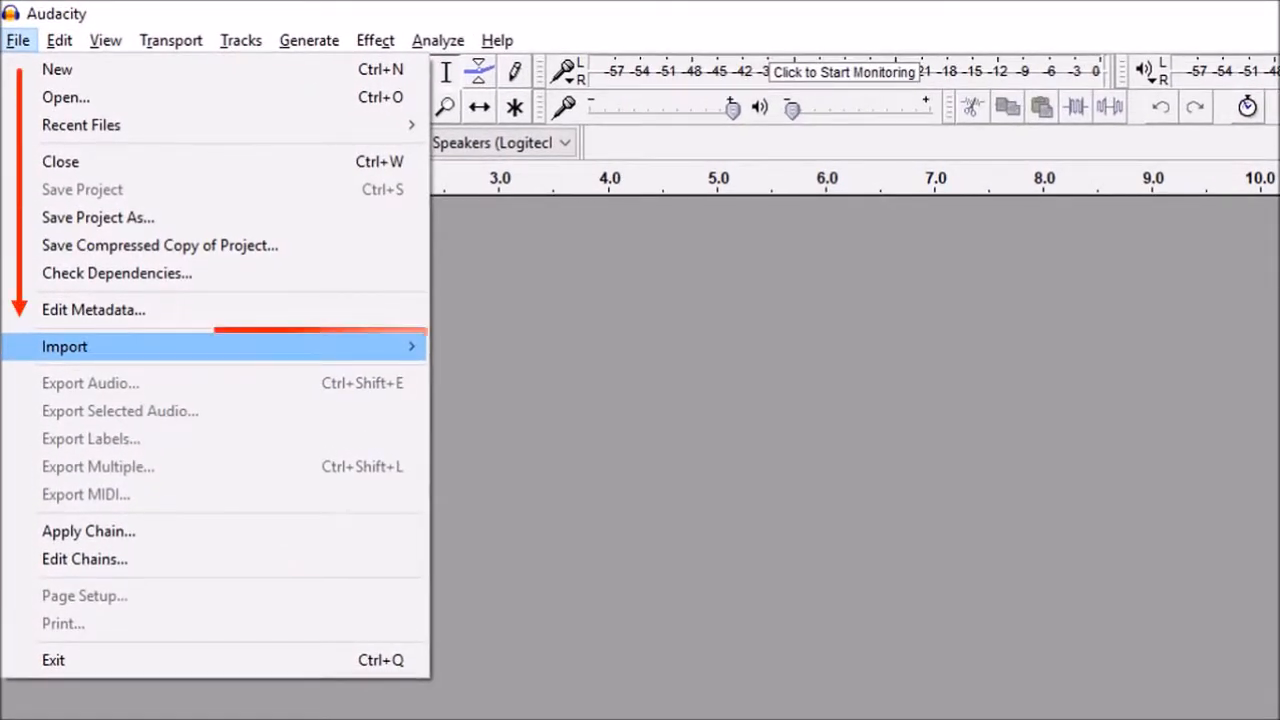
pyautogui.click(64, 346)
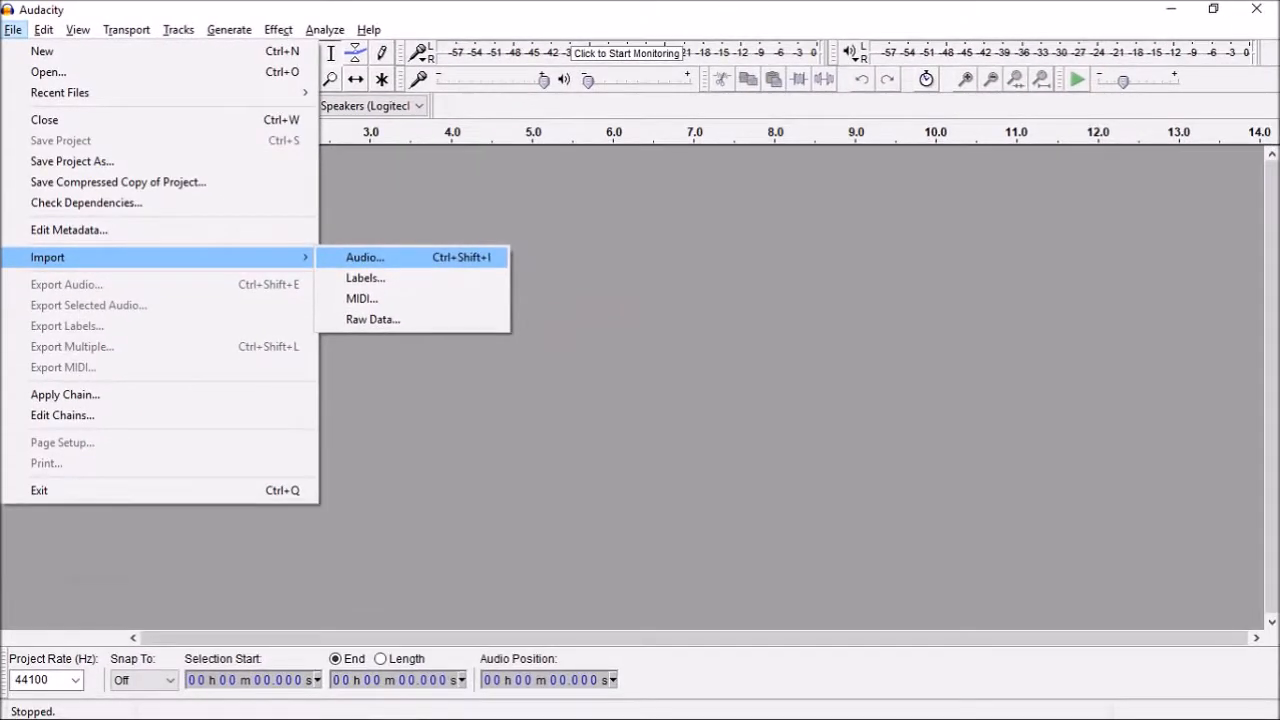
pyautogui.click(364, 257)
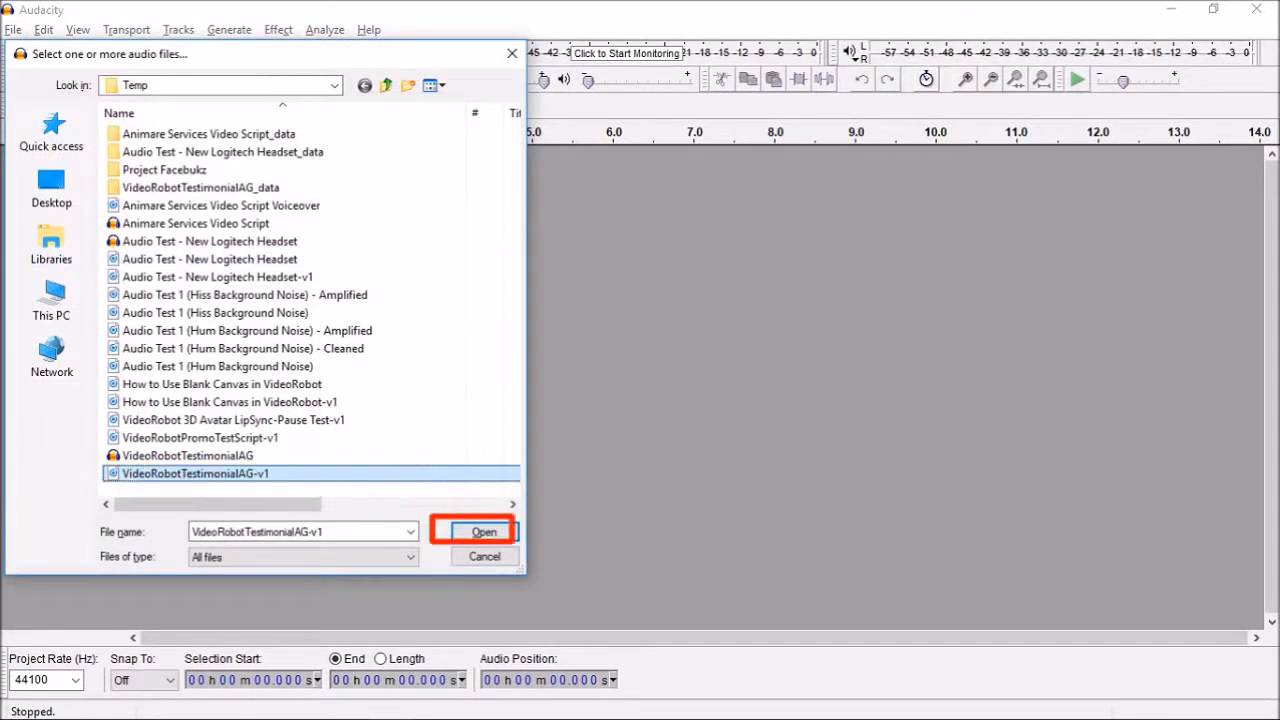
pyautogui.click(484, 531)
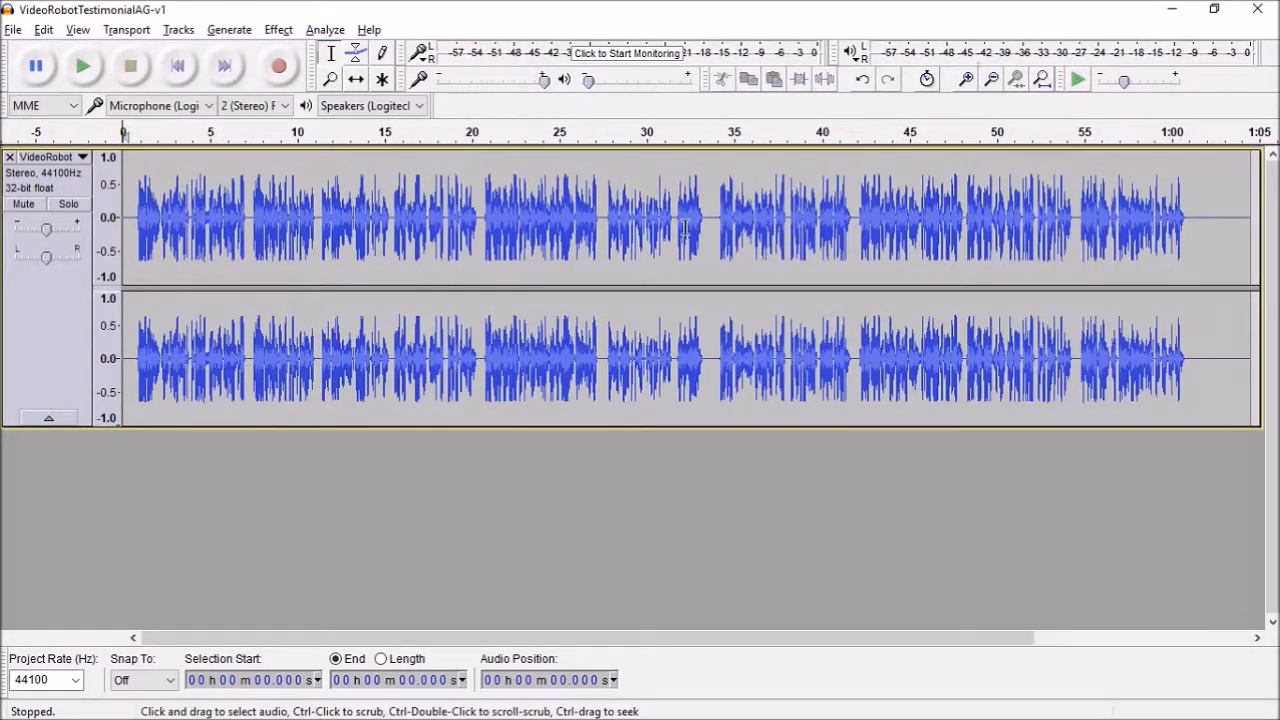
# Zoom in twice so the waveform shows roughly the first eight seconds.
pyautogui.click(964, 79)
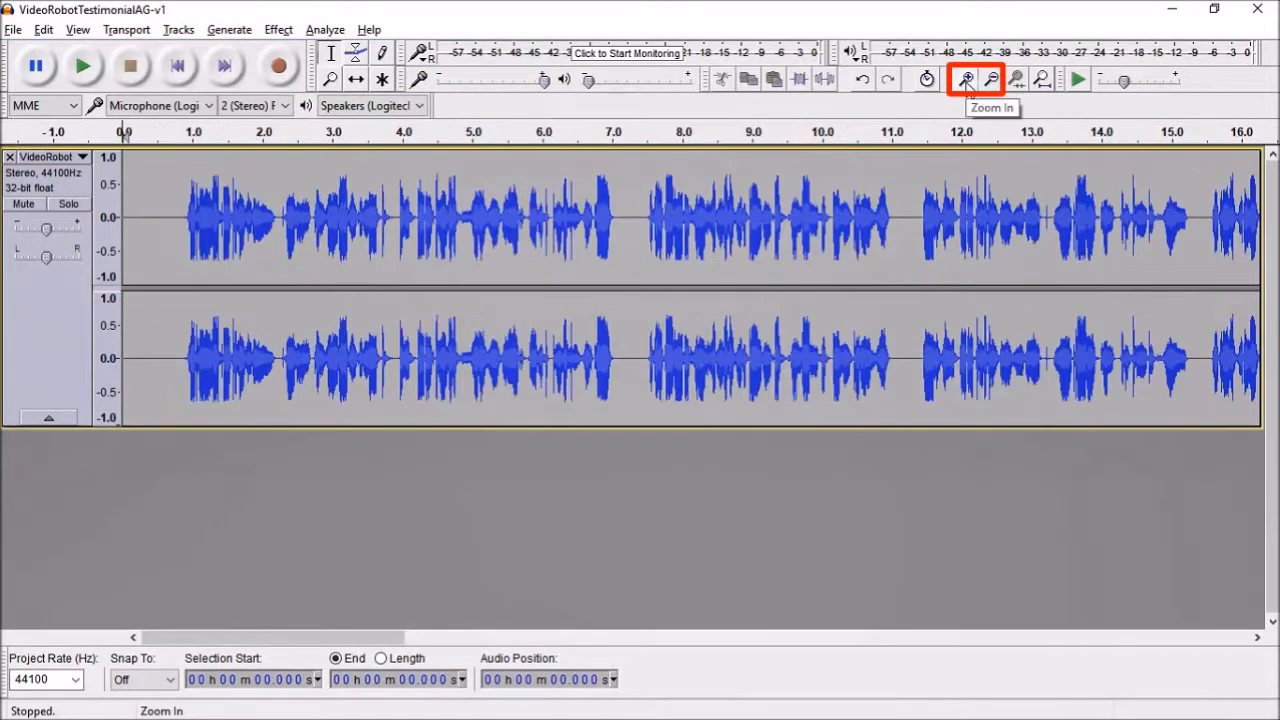
pyautogui.click(971, 79)
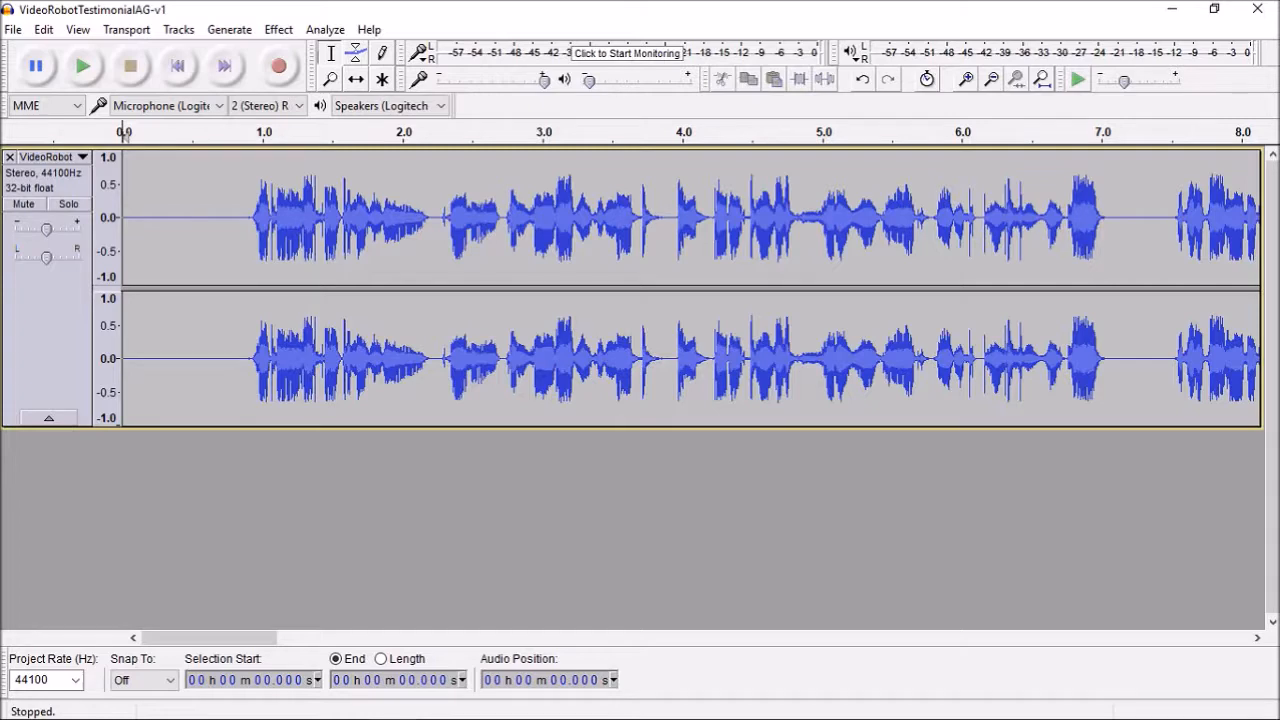
pyautogui.click(13, 31)
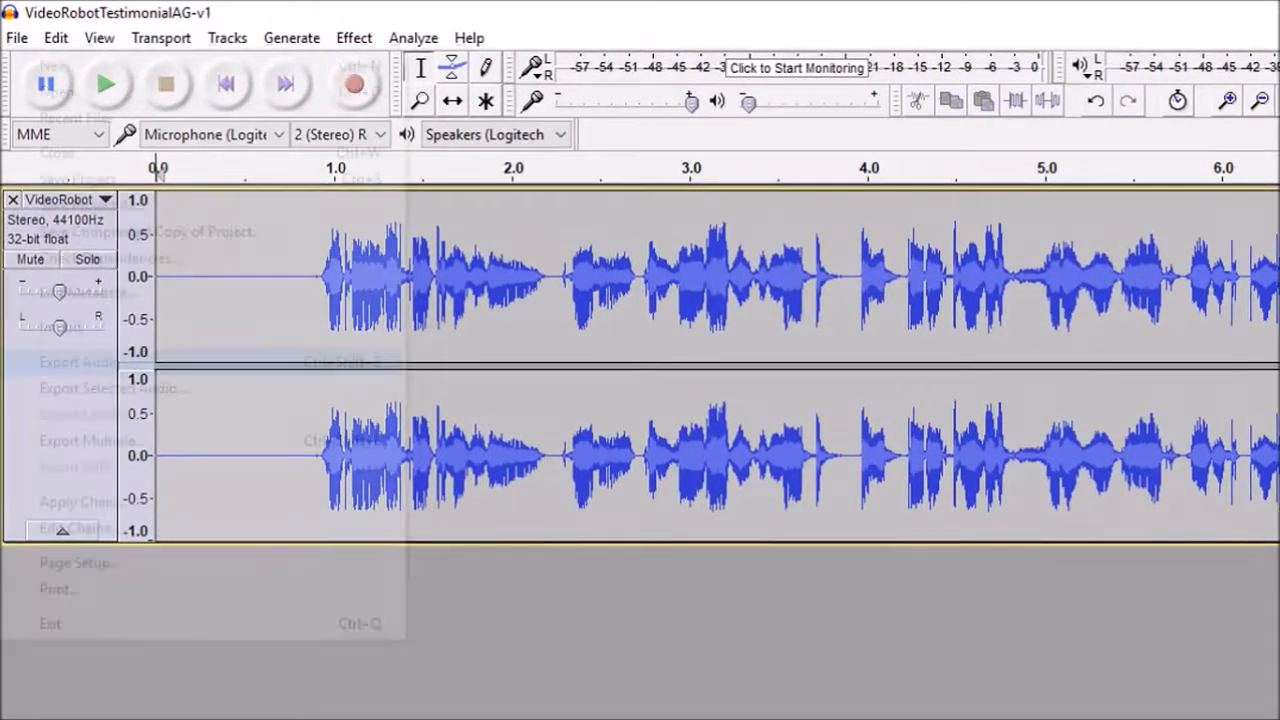
pyautogui.click(16, 37)
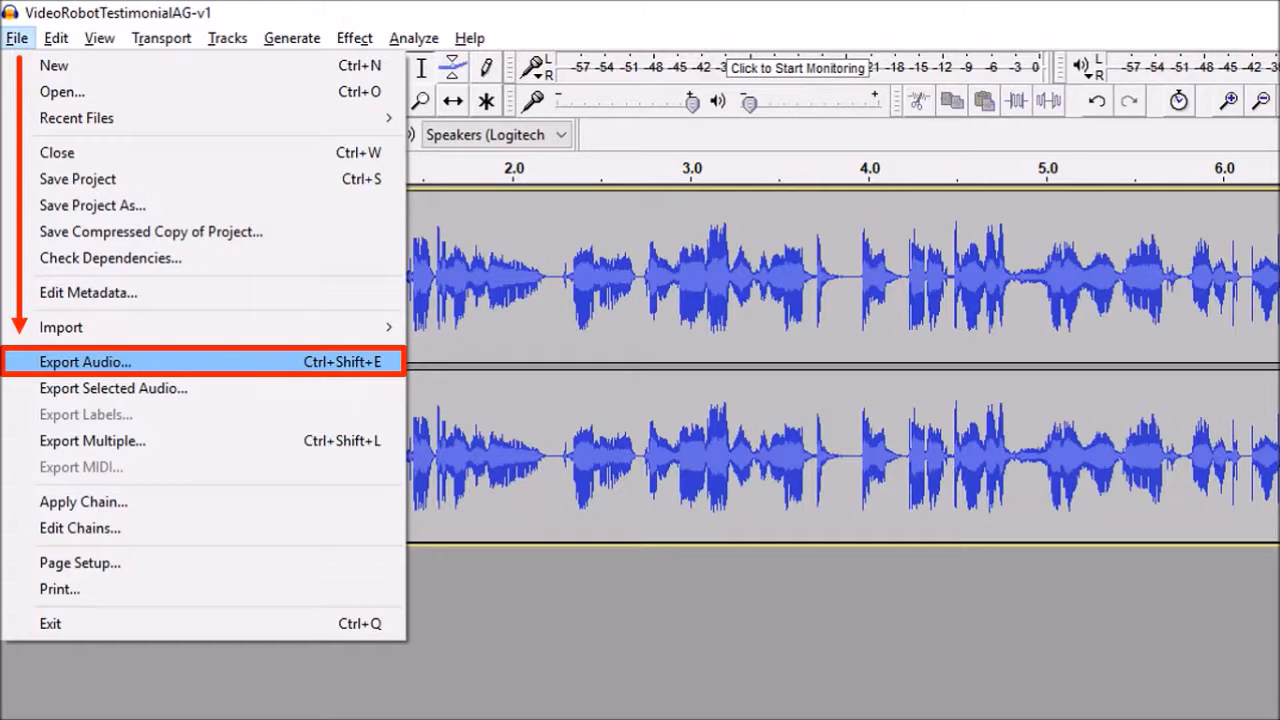
# Export the audio as MP3 'VideoRobotTestimonialAG-v2', accepting the empty metadata.
pyautogui.click(84, 362)
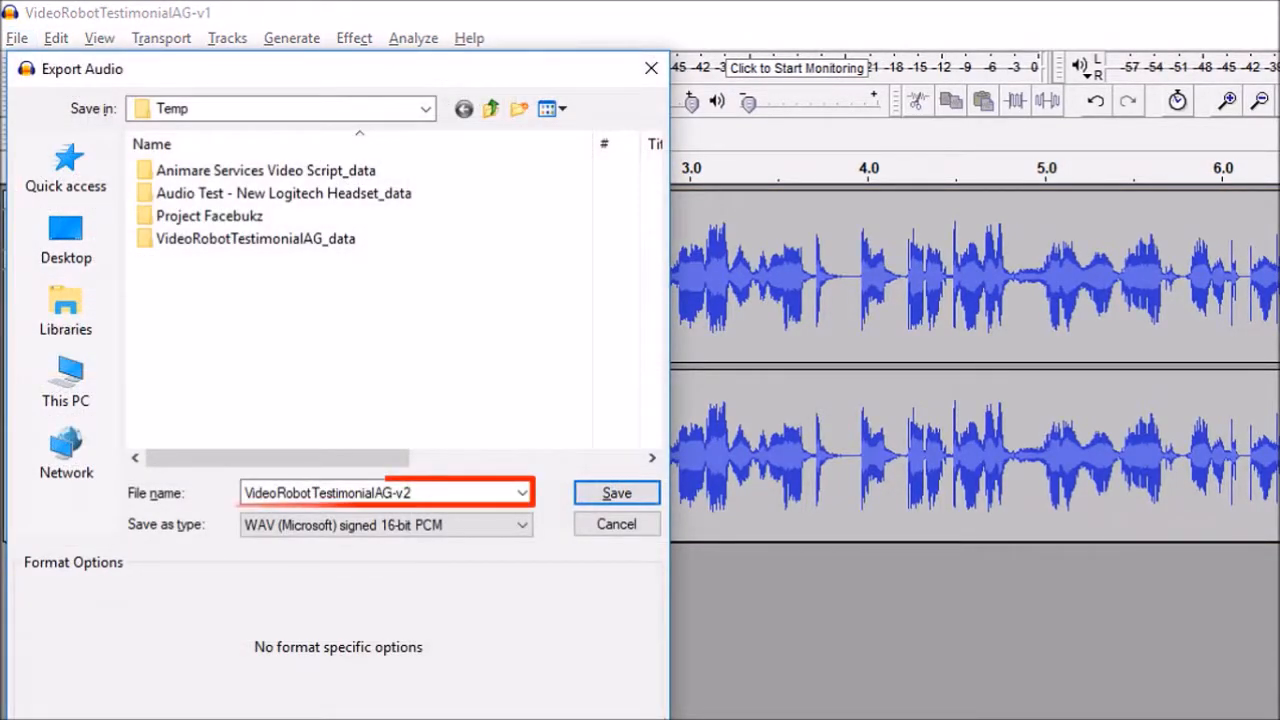
pyautogui.click(385, 525)
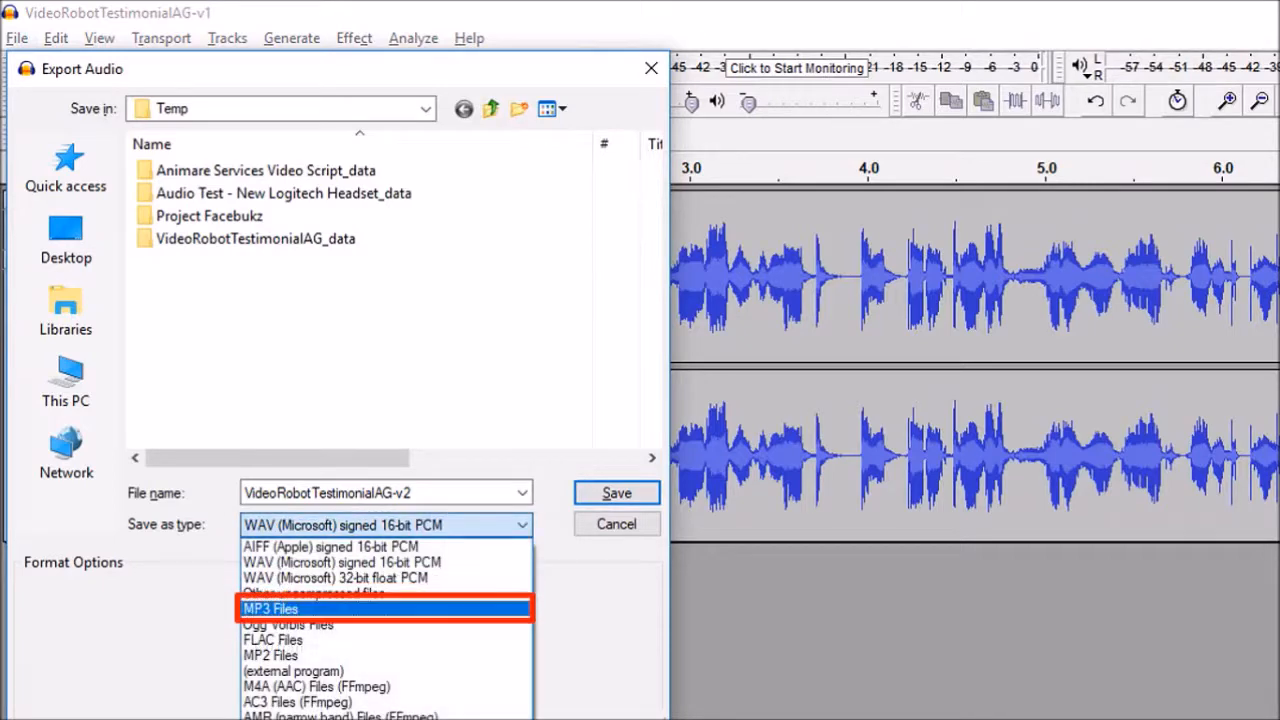
pyautogui.click(273, 608)
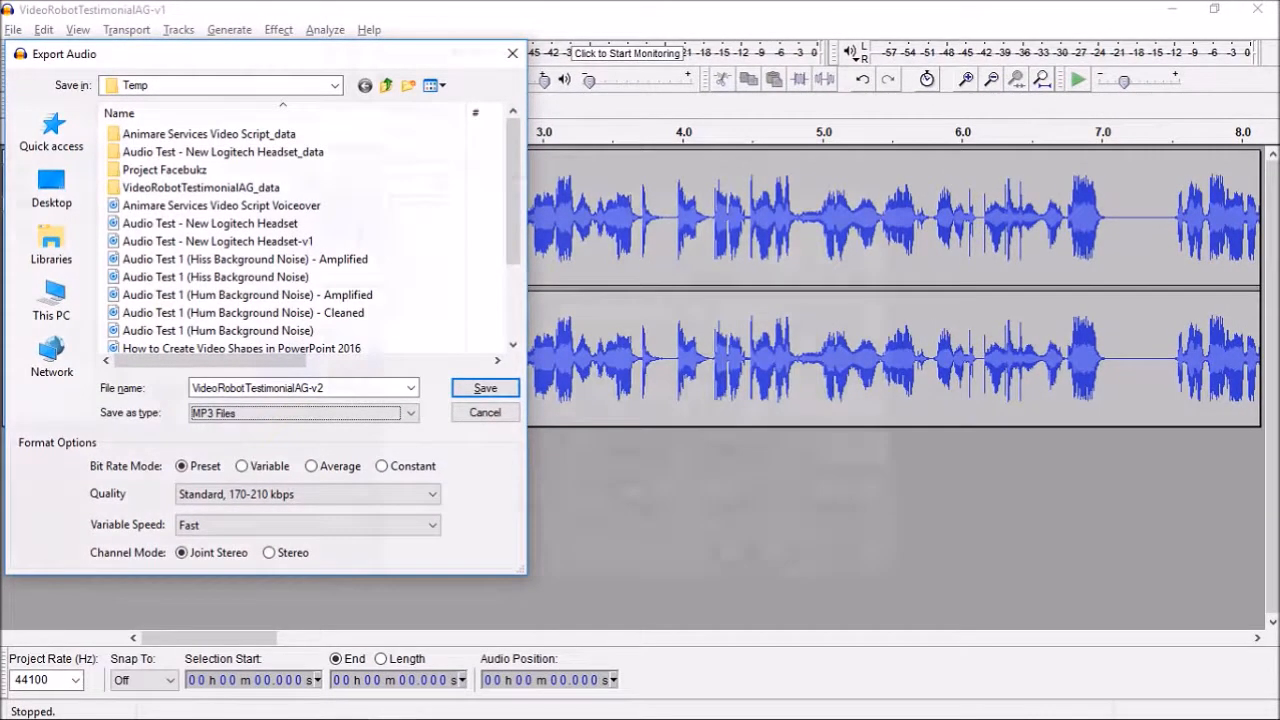
pyautogui.click(484, 387)
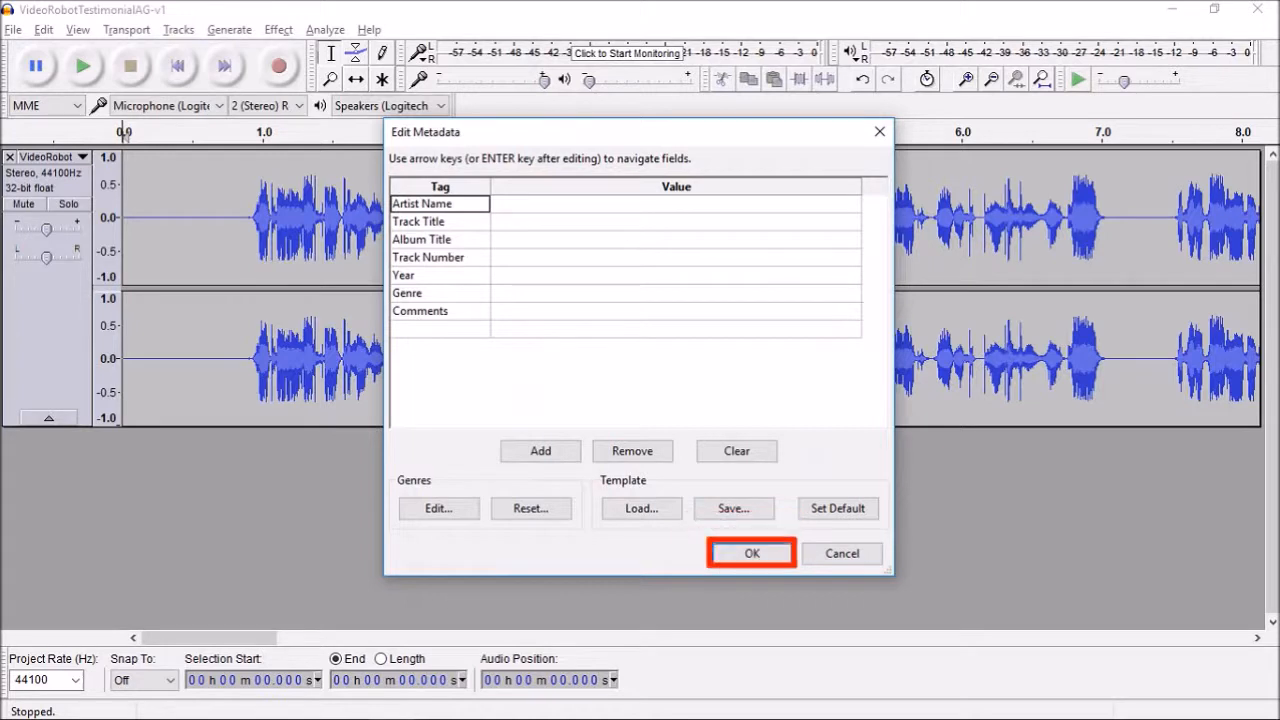
pyautogui.click(751, 553)
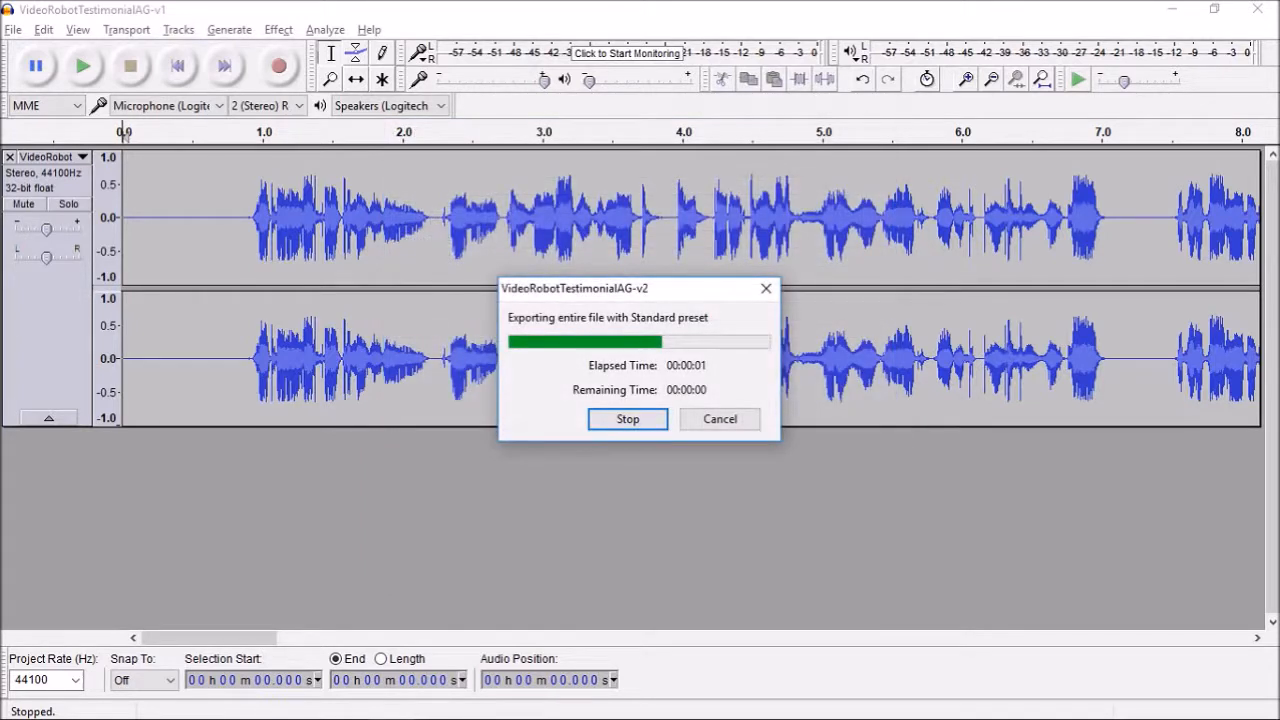